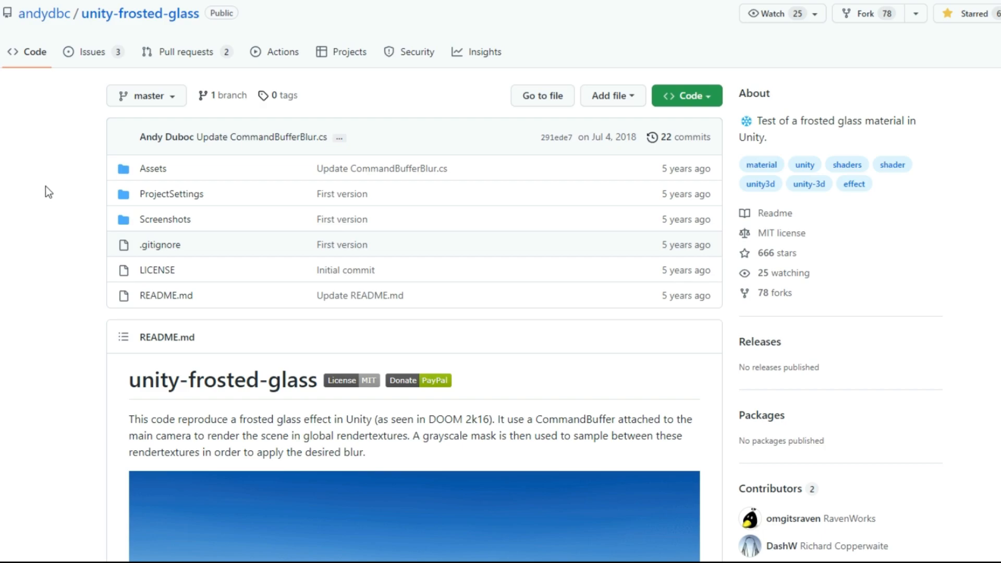
Show the Console's CS0104 error about the ambiguous MinAttribute reference.
scroll(down, 3)
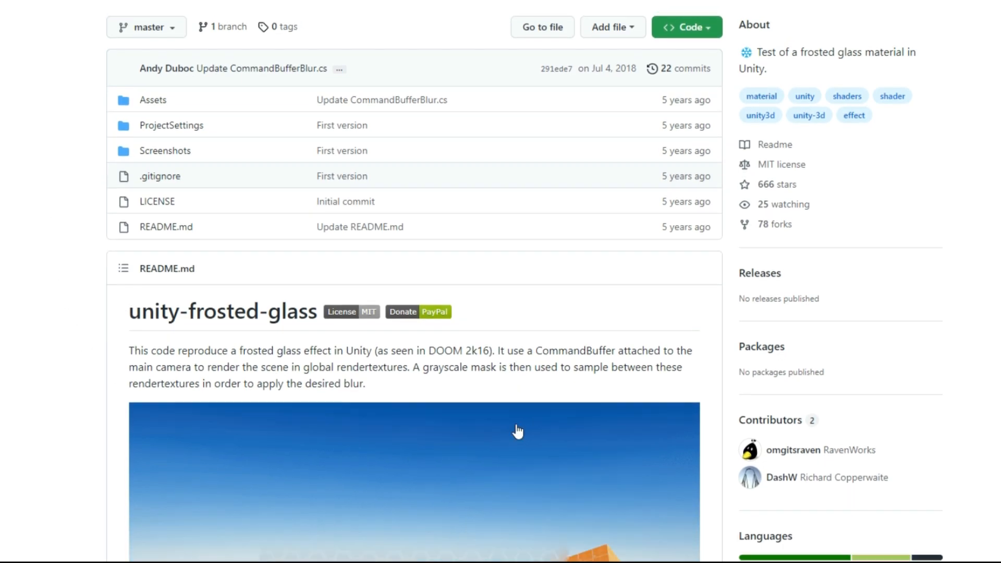
scroll(down, 3)
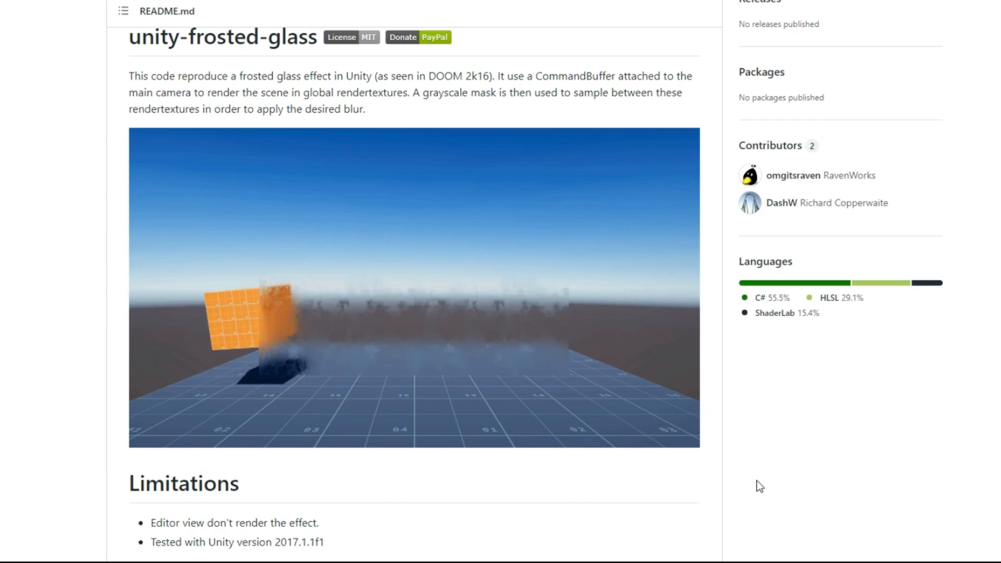
click(686, 71)
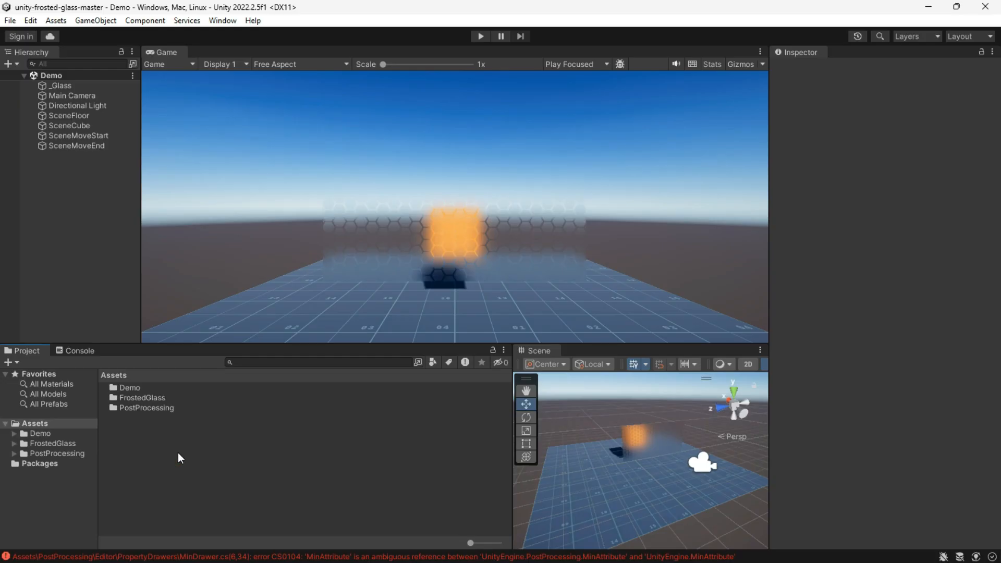
click(78, 351)
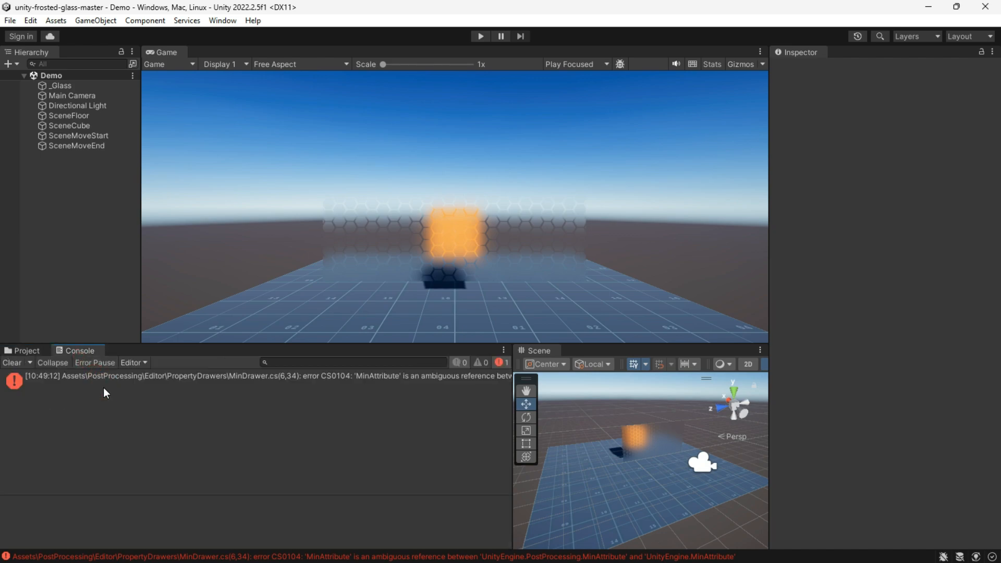
click(313, 376)
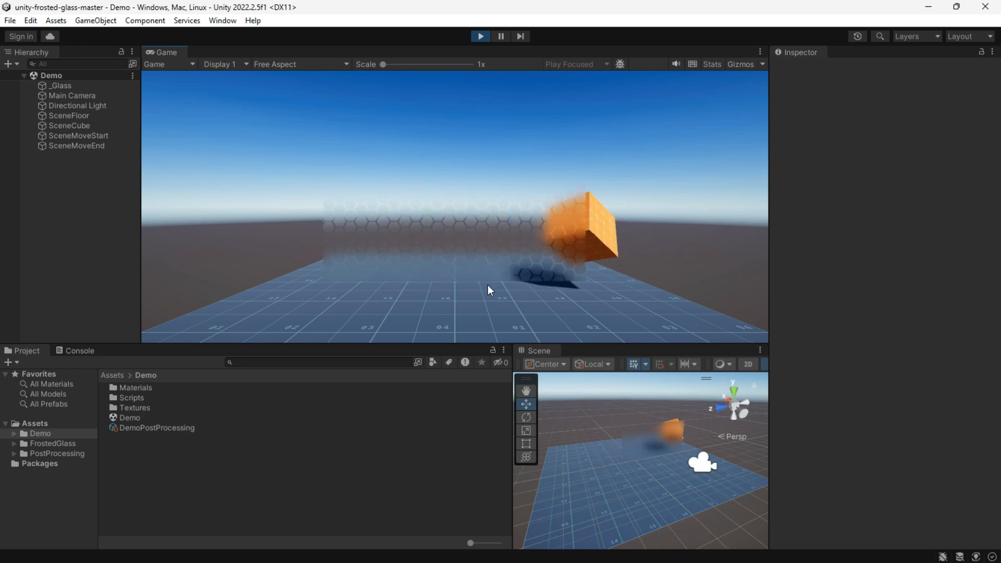
Add a Sphere to the Demo scene from the Hierarchy's 3D Object menu.
right_click(102, 188)
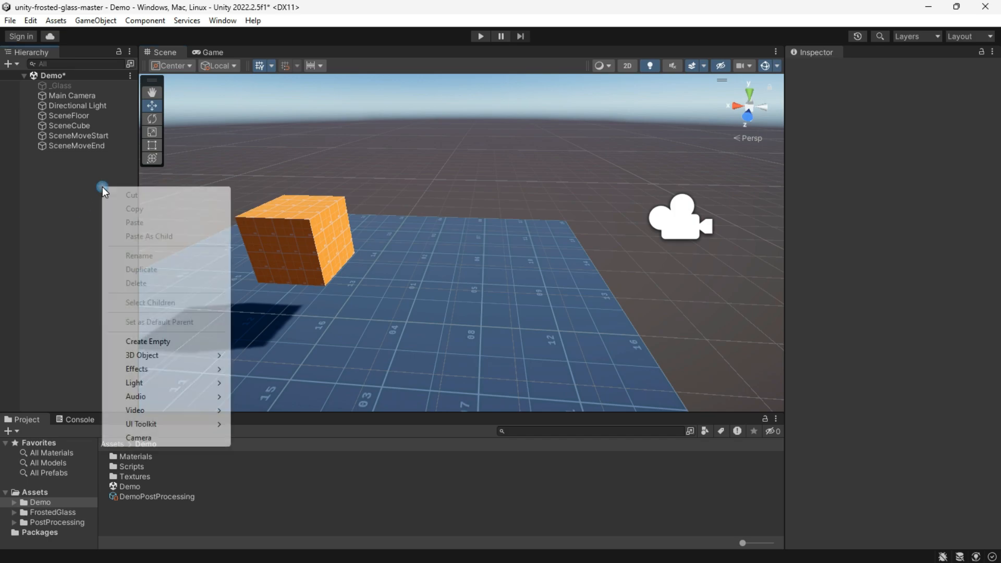
click(142, 355)
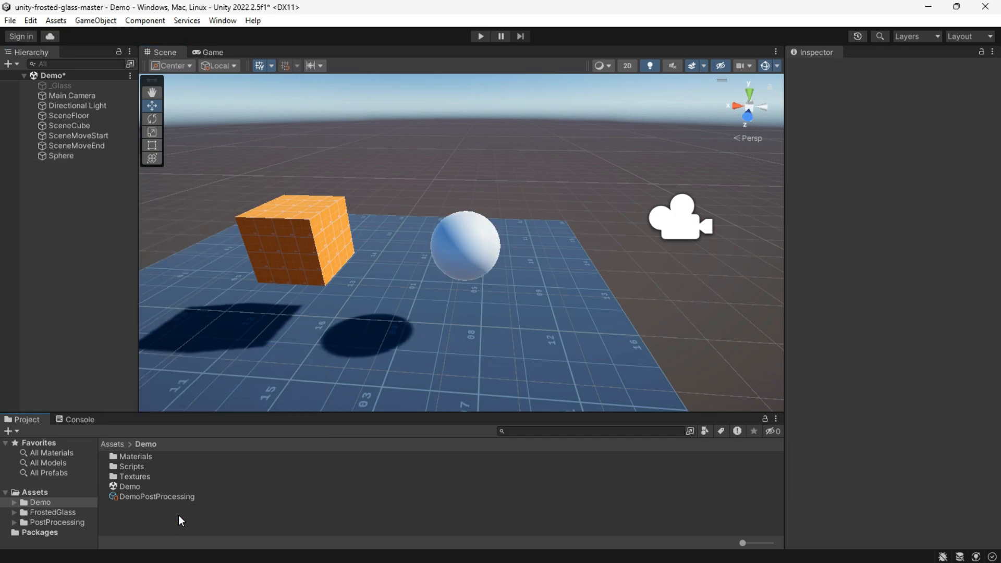
right_click(128, 486)
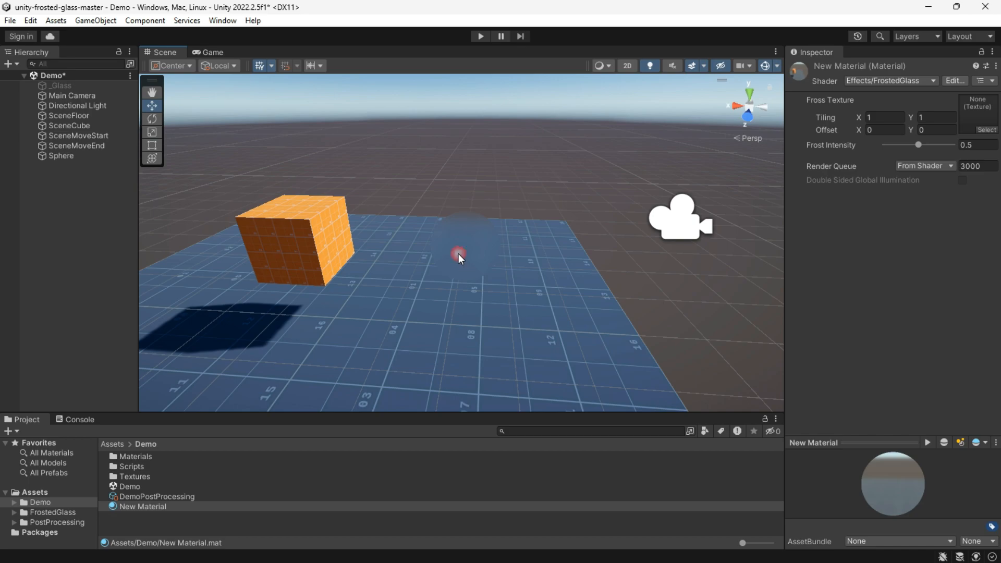
Orbit the Scene view around the frosted sphere and select the Sphere.
drag(459, 255, 257, 234)
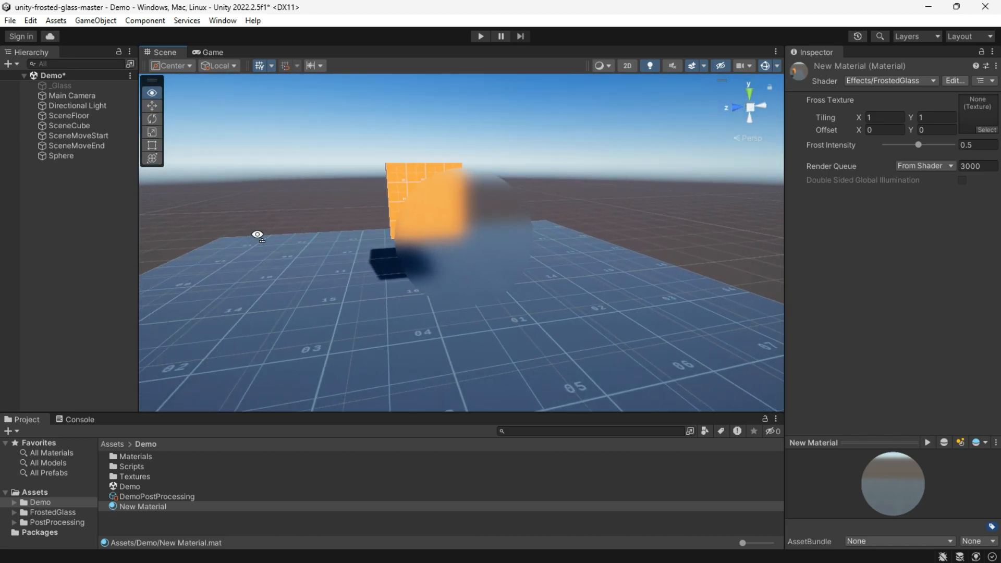
click(61, 155)
text(1)
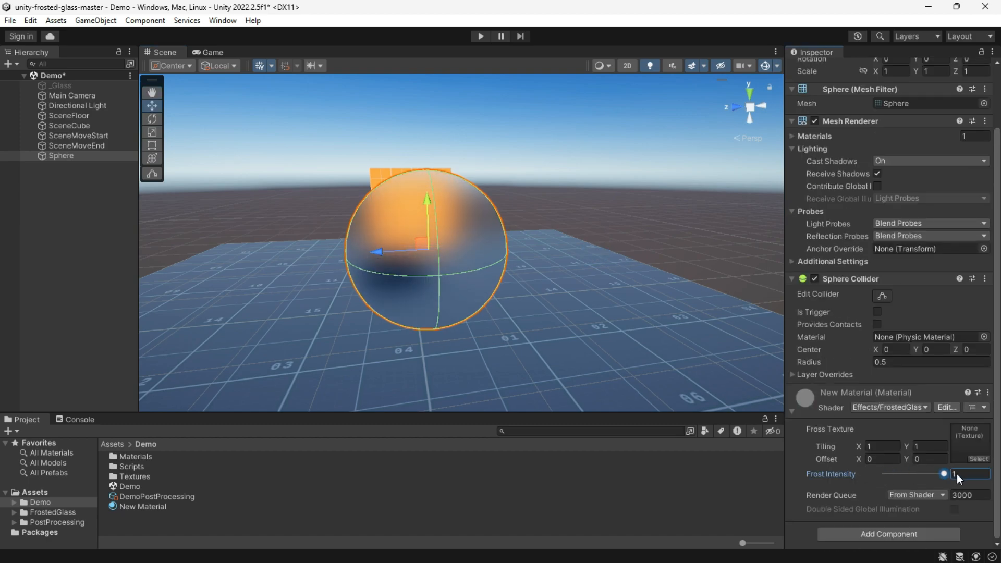
Lower the material's Frost Intensity to 0.5 and assign a frost texture.
drag(945, 474, 914, 473)
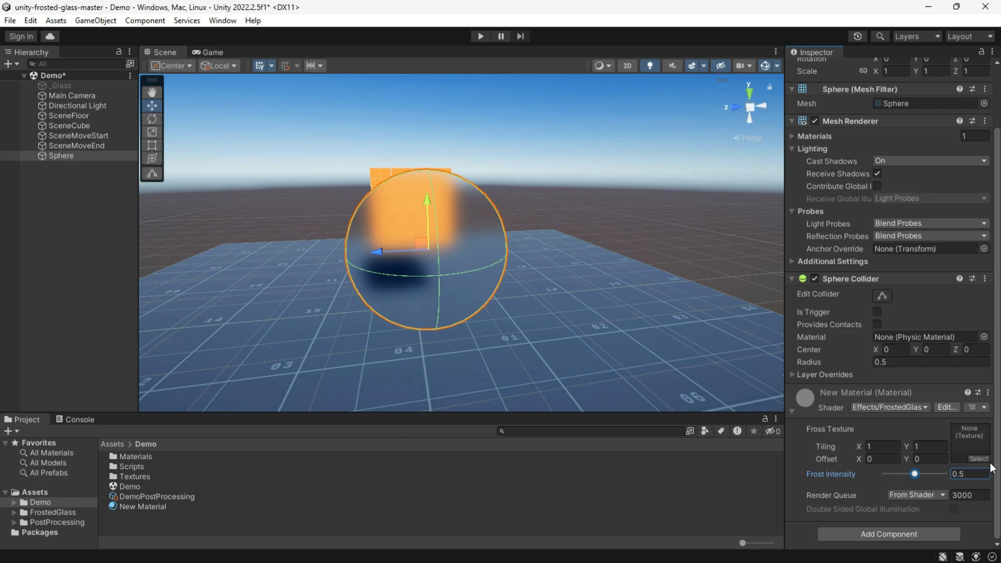
click(970, 438)
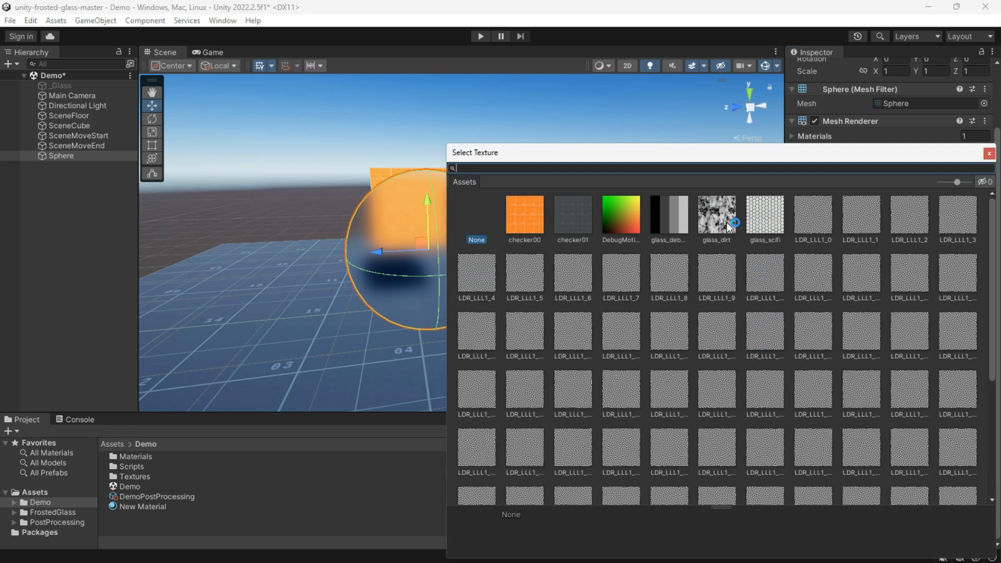
click(989, 153)
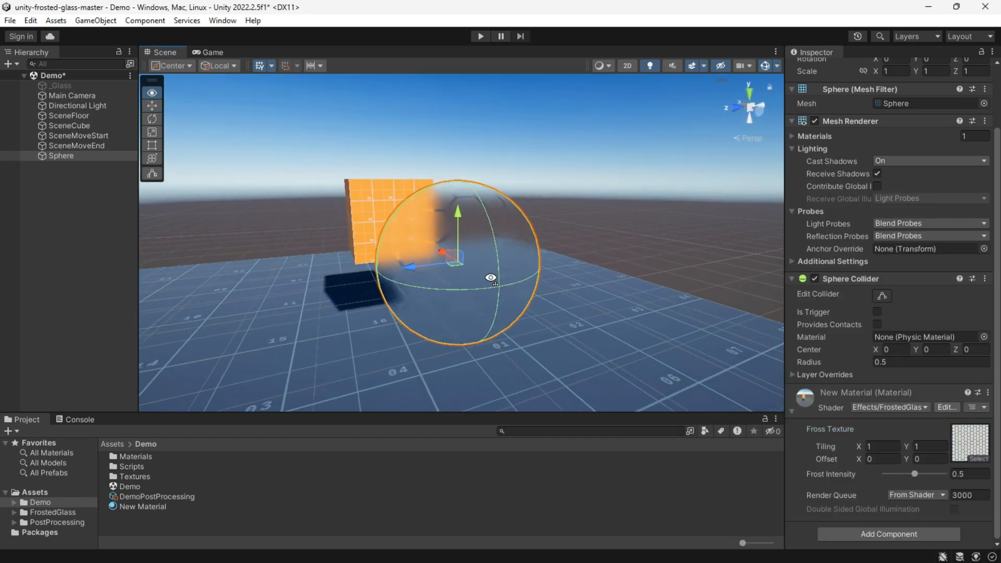